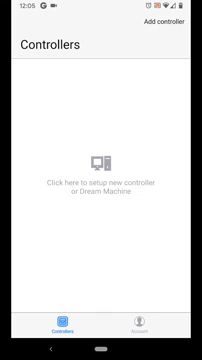
Switch to the Standalone list so the nearby UBNT access point is discovered.
left_click(164, 320)
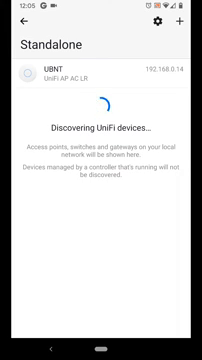
Open the discovered UBNT access point and reach its configuration settings.
left_click(100, 74)
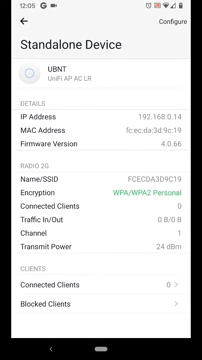
scroll("up", 3)
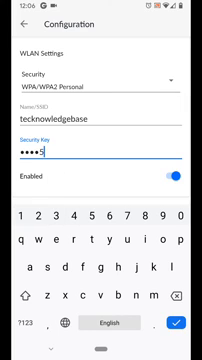
Complete the techknowledgebase passphrase and review the Radio 5G, Apply Settings and firmware sections.
type("9")
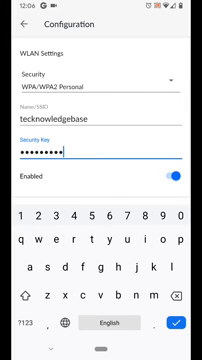
scroll("down", 3)
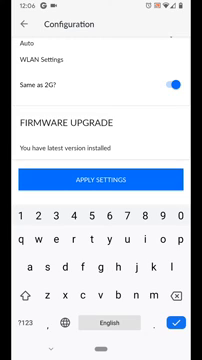
scroll("up", 3)
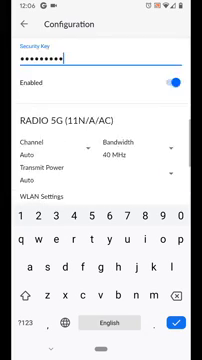
scroll("up", 3)
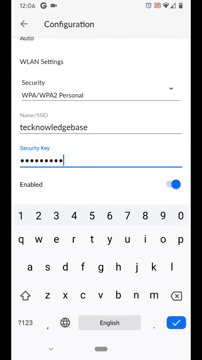
scroll("down", 3)
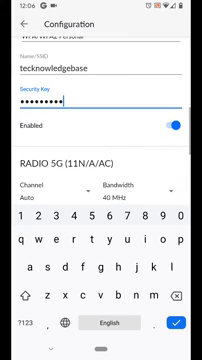
scroll("down", 3)
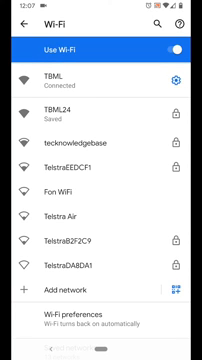
Join the techknowledgebase Wi-Fi network with its password.
left_click(100, 136)
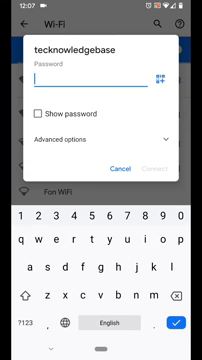
type("2")
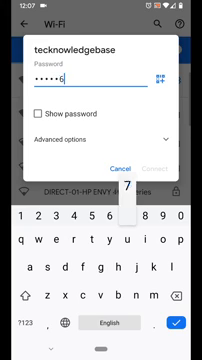
type("9")
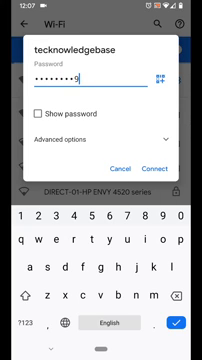
left_click(160, 162)
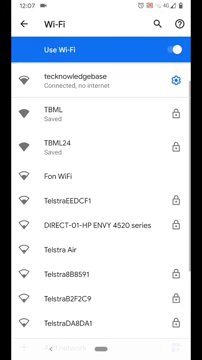